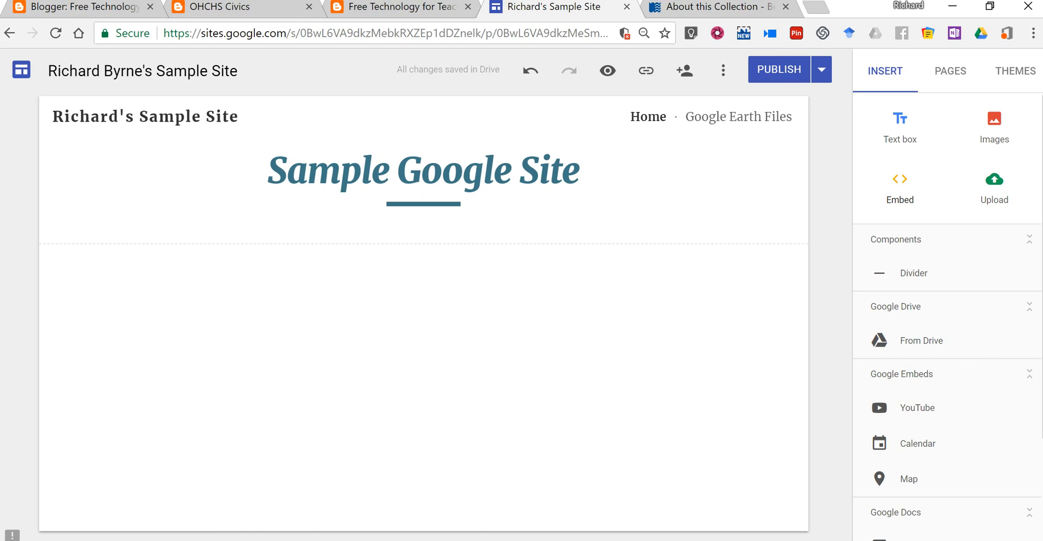
mouse_move(915, 200)
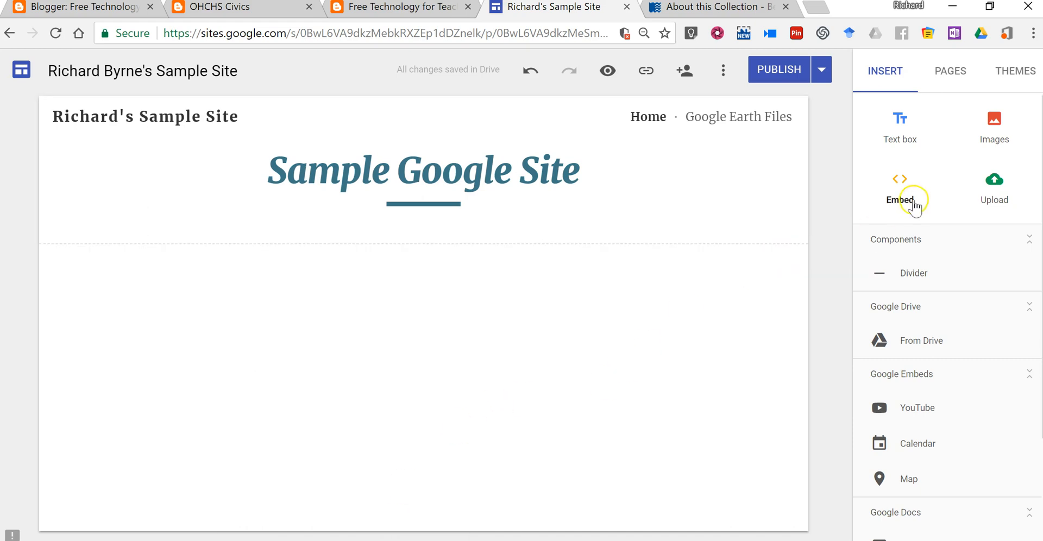
mouse_move(551, 303)
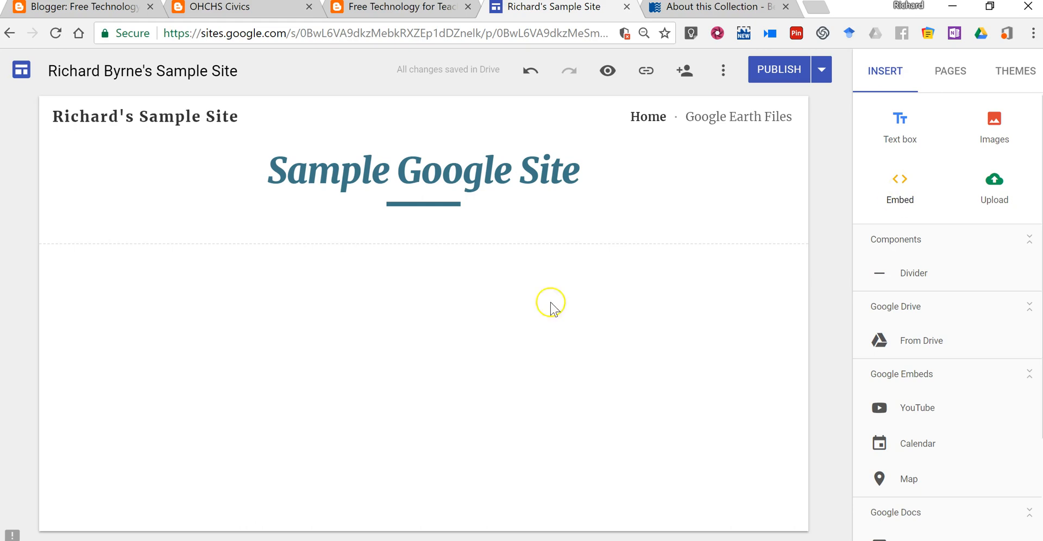
mouse_move(308, 414)
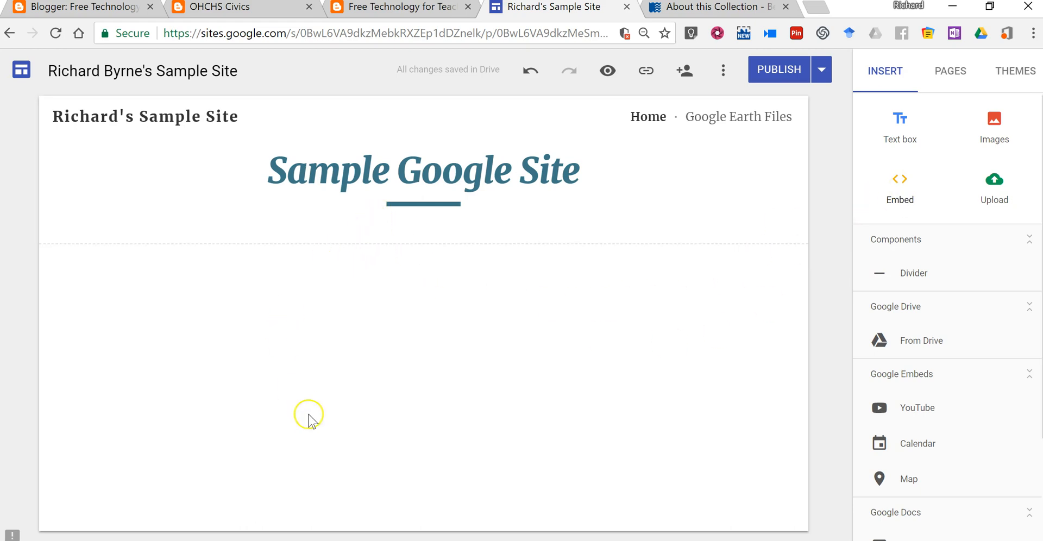
mouse_move(900, 192)
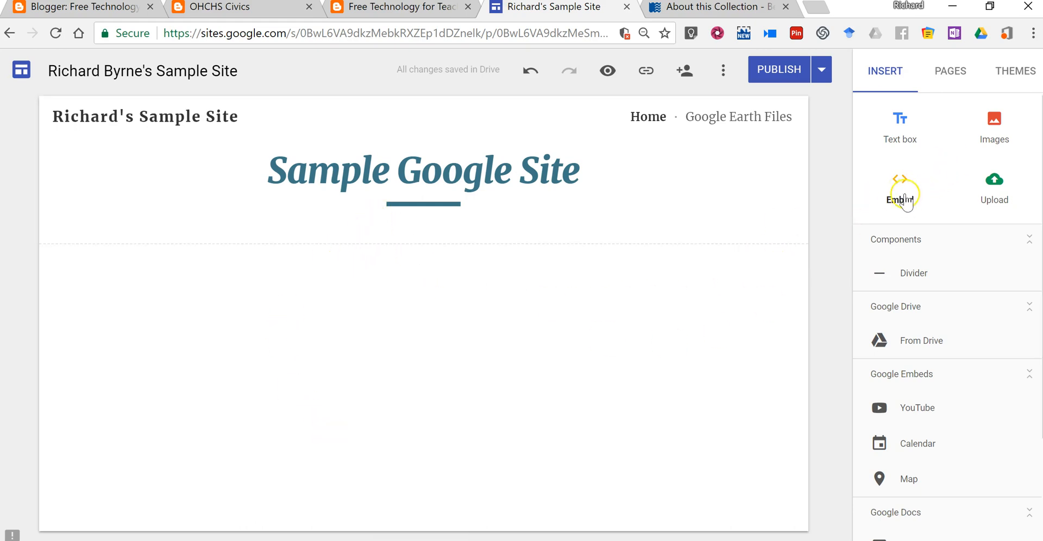
click(900, 192)
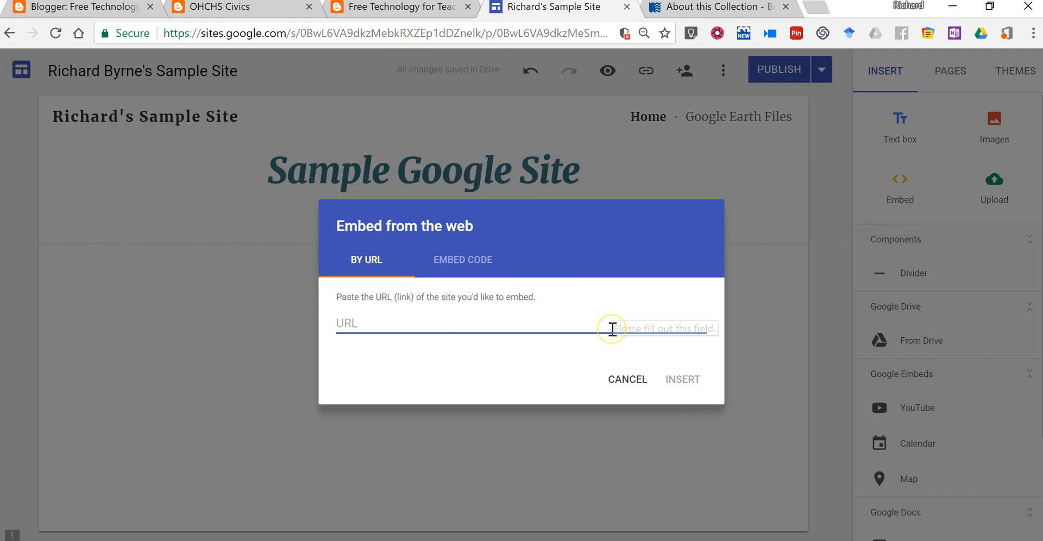
mouse_move(426, 324)
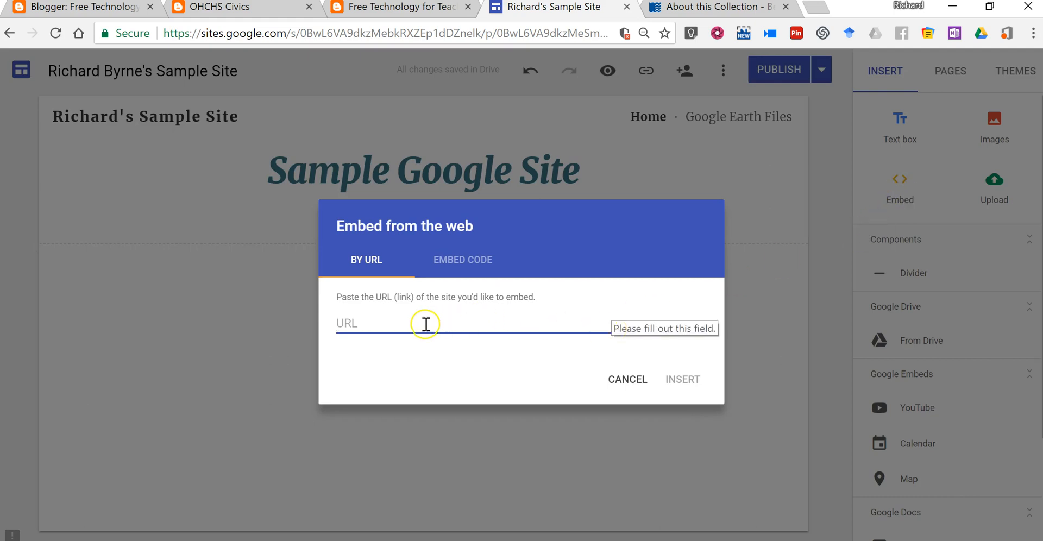
mouse_move(364, 322)
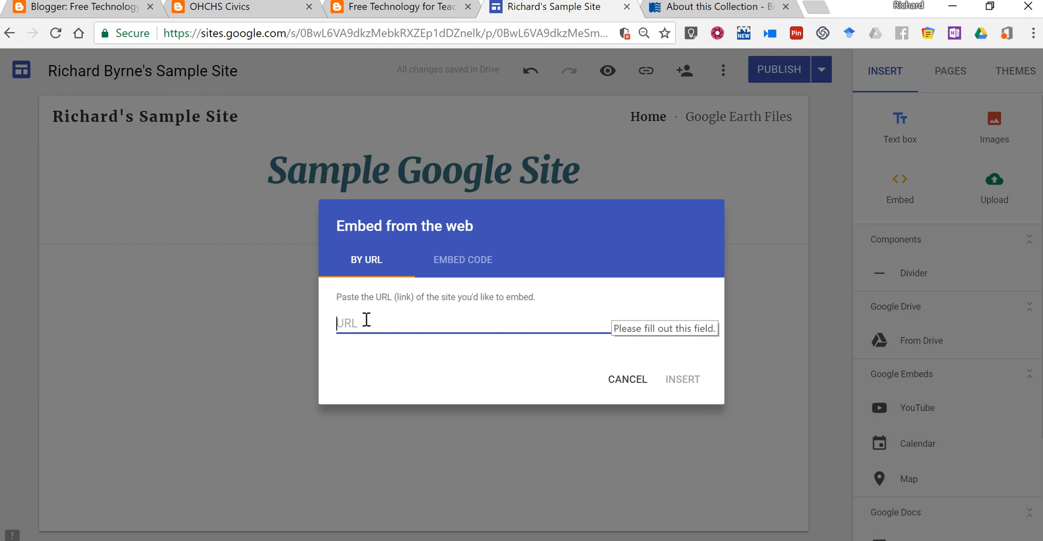
click(219, 7)
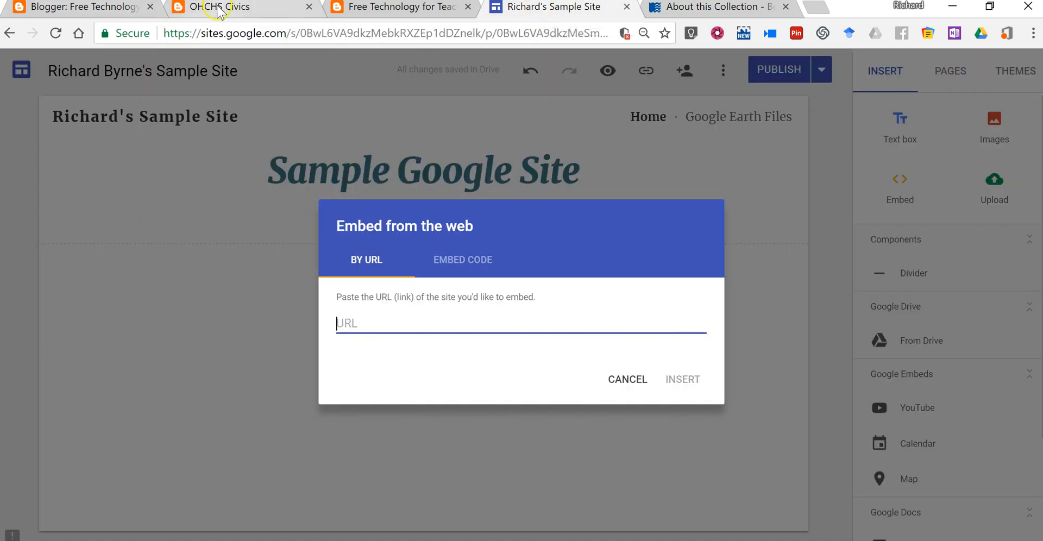
mouse_move(381, 309)
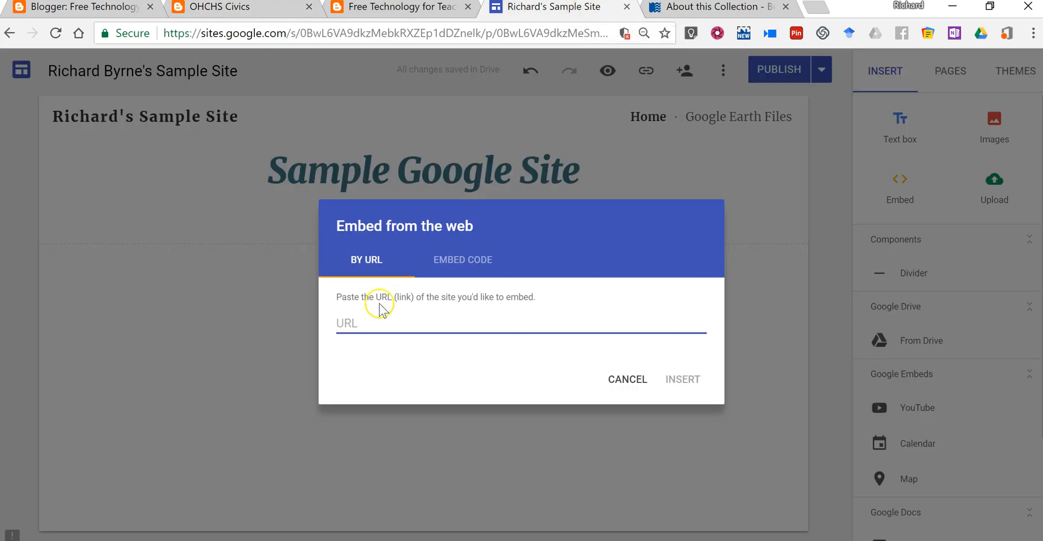
text(https://ohcivics.blogspot.com/)
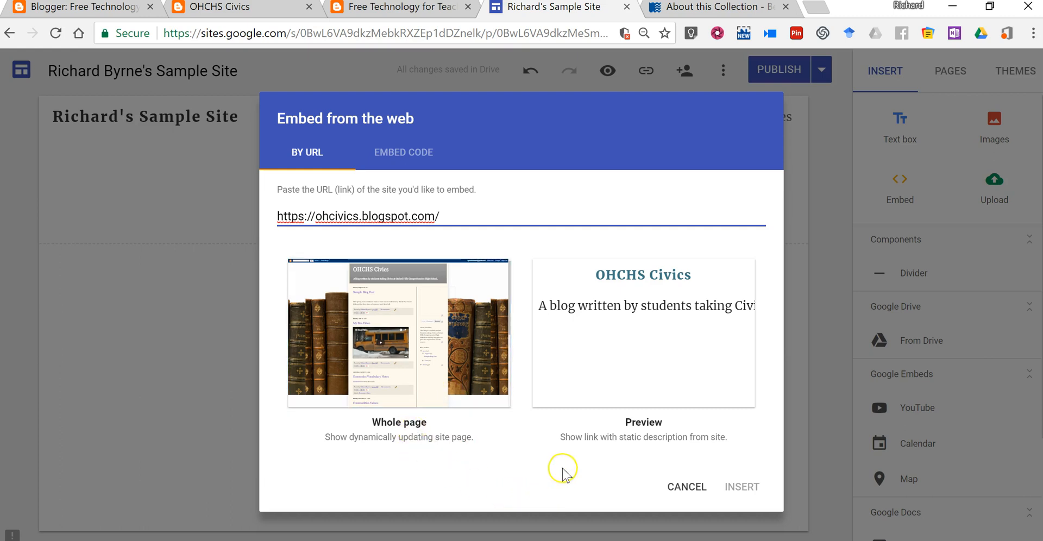
- Choose the Whole page embed for the blog and start appending '?' to the address
click(643, 333)
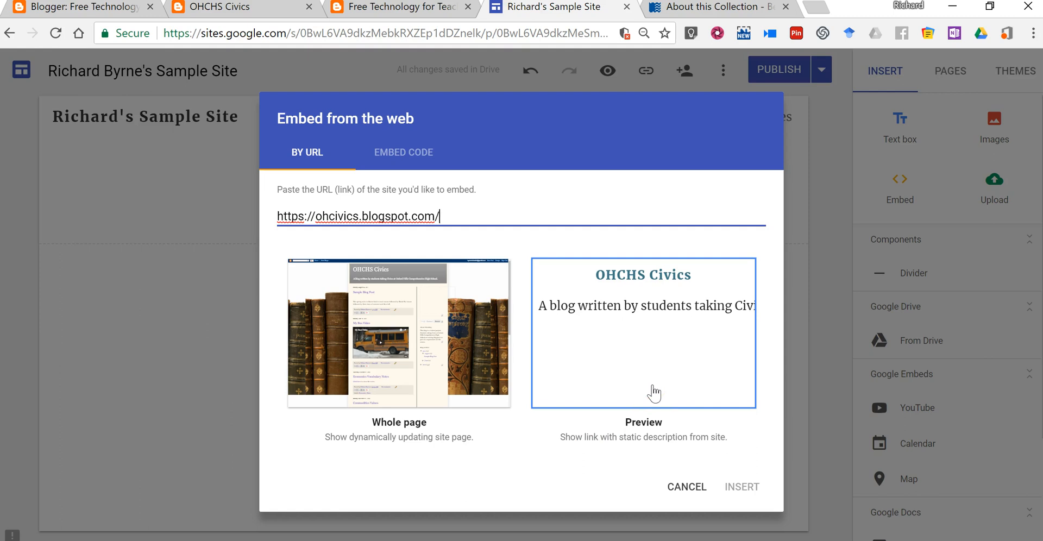
click(398, 334)
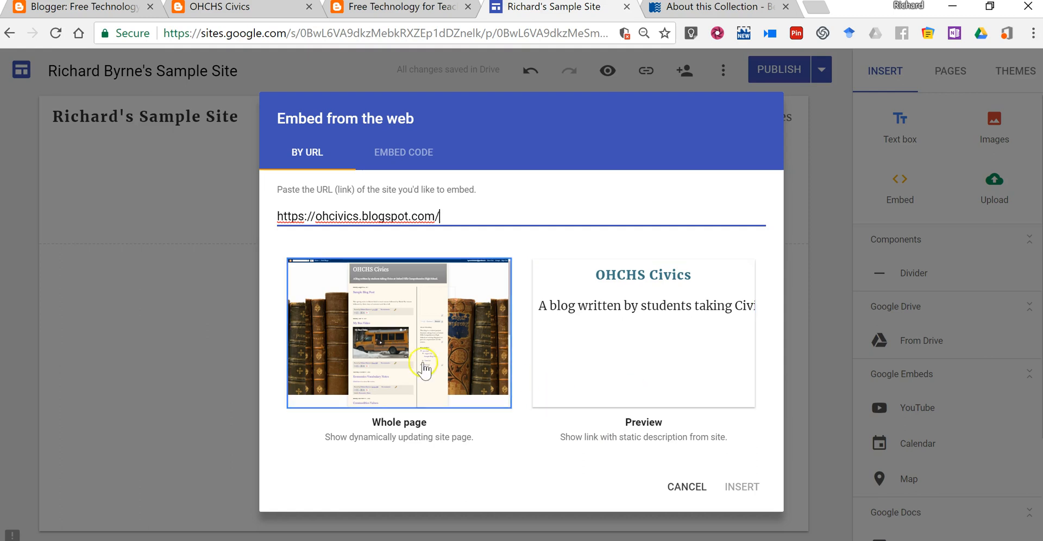
mouse_move(425, 368)
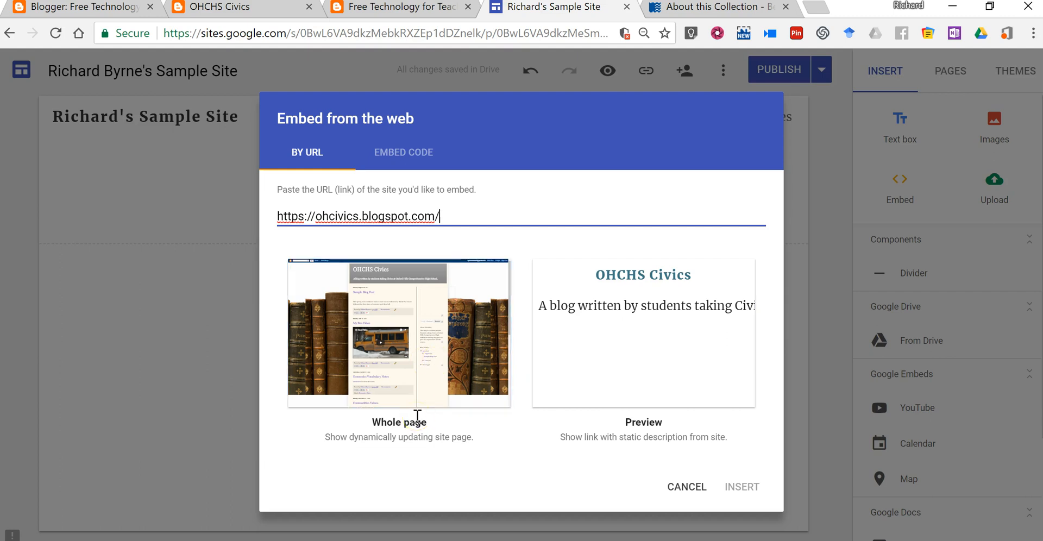
click(643, 333)
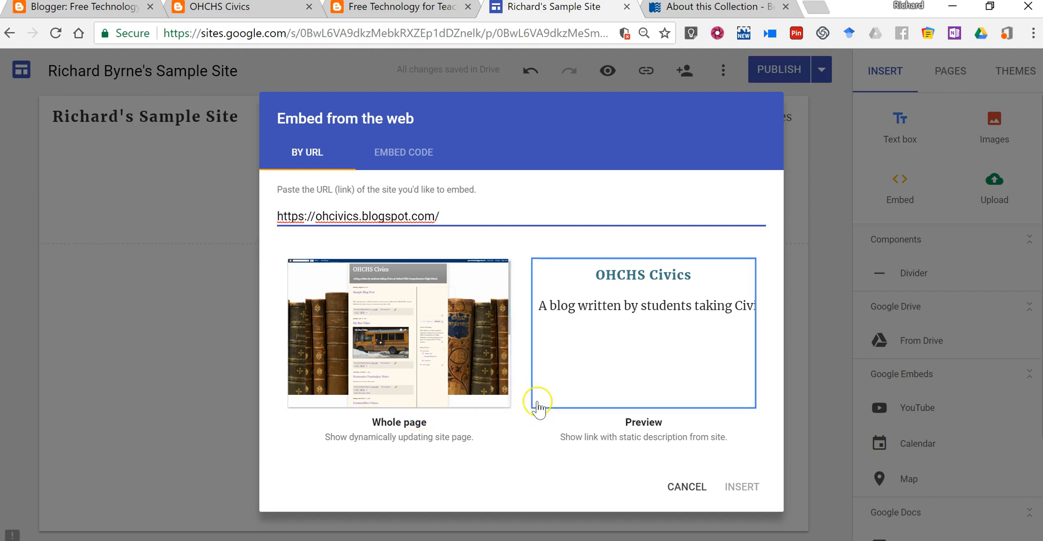
click(398, 333)
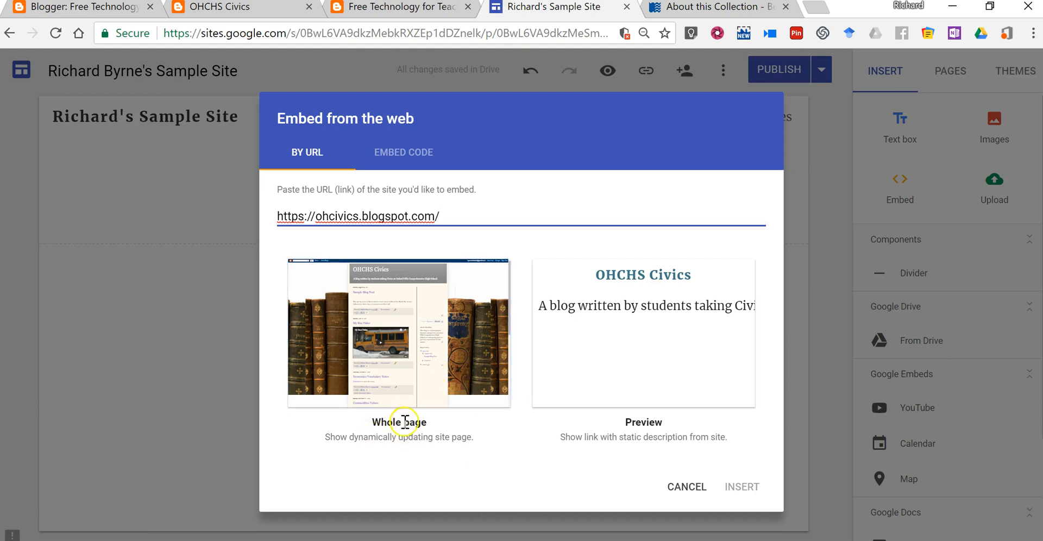
click(398, 333)
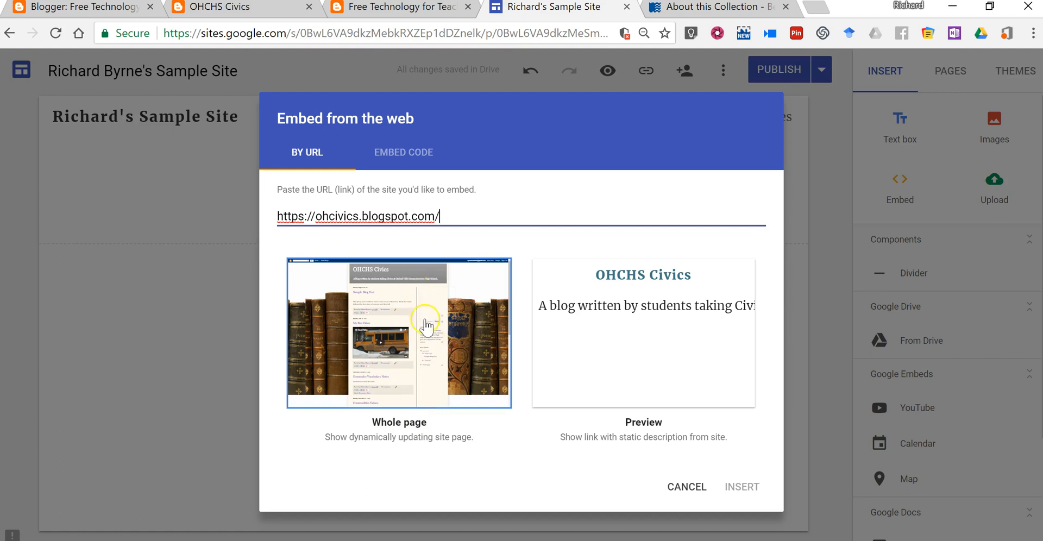
mouse_move(426, 346)
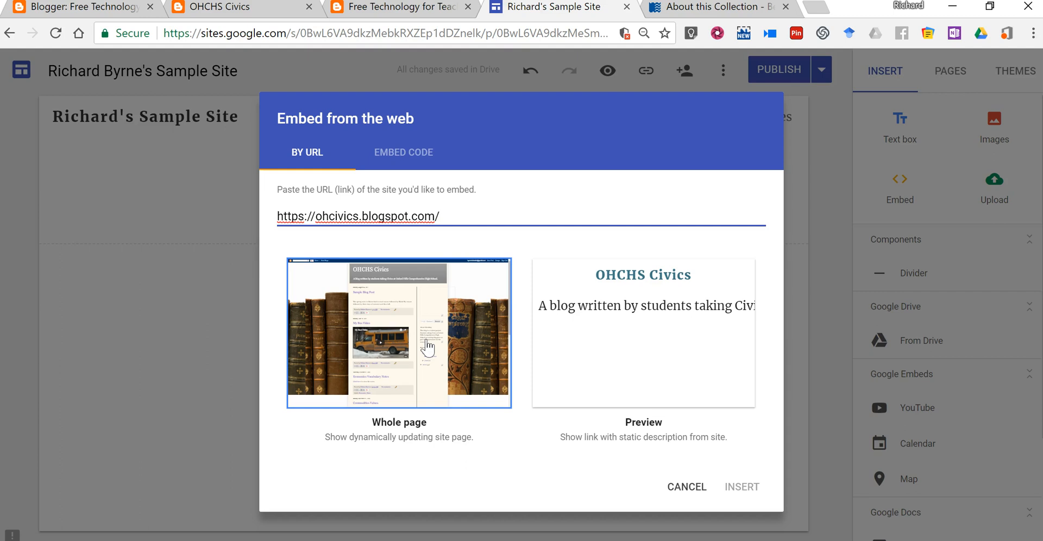
text(?)
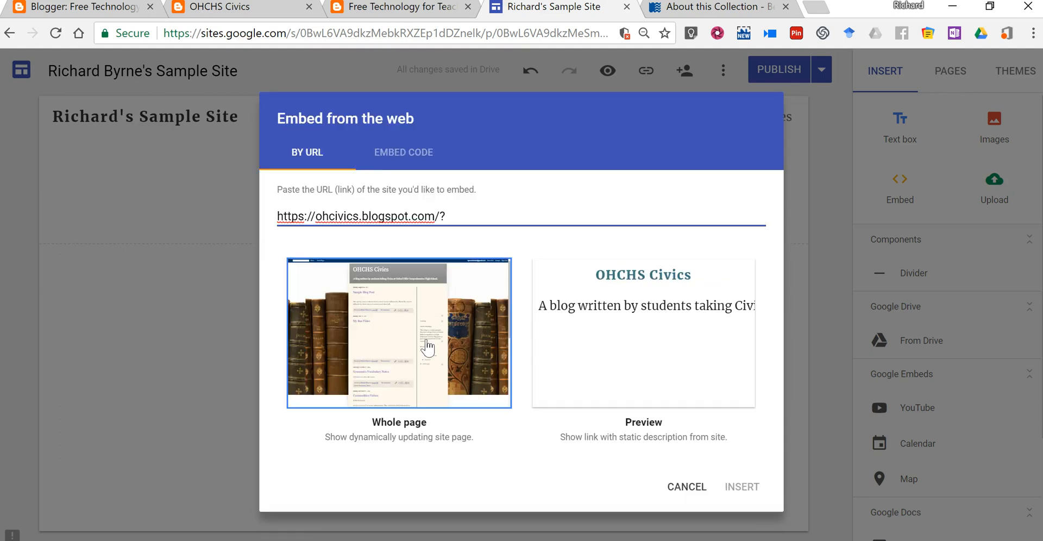
text(m)
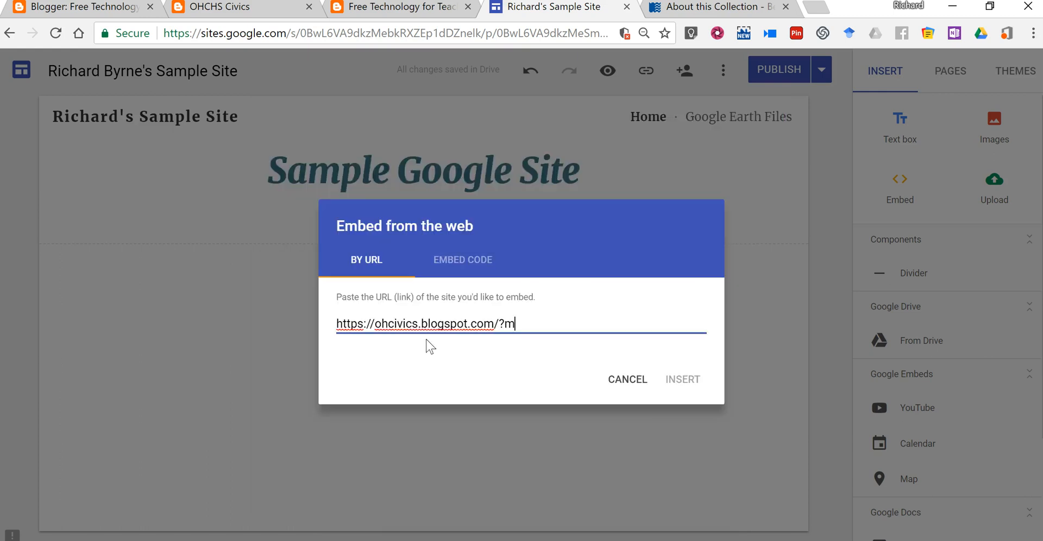
text(=)
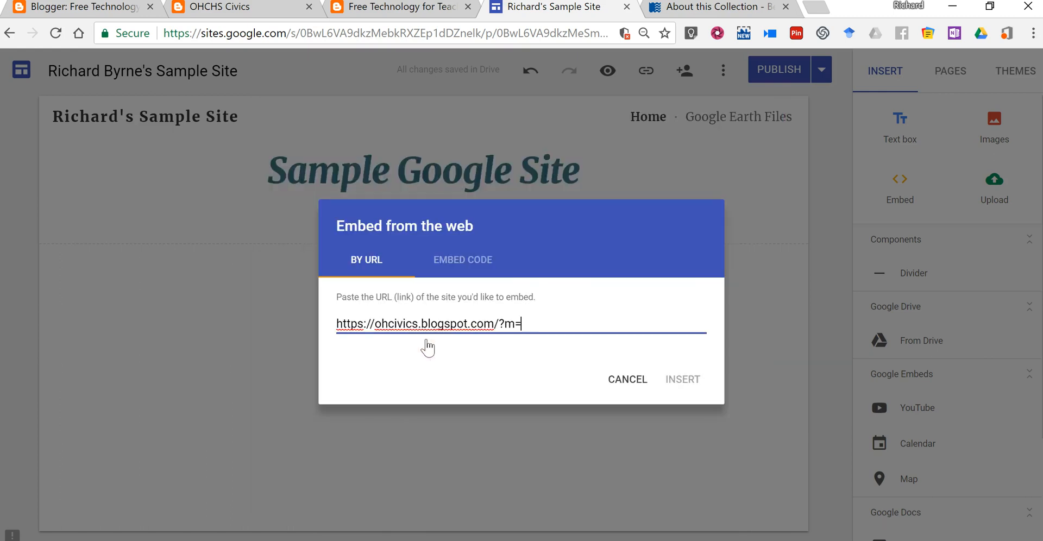
text(1)
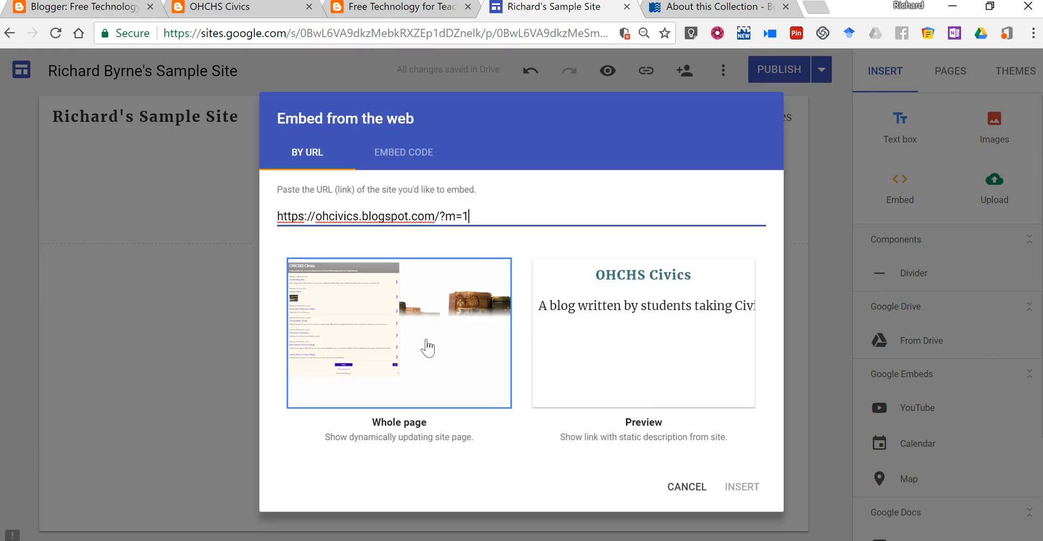
mouse_move(353, 313)
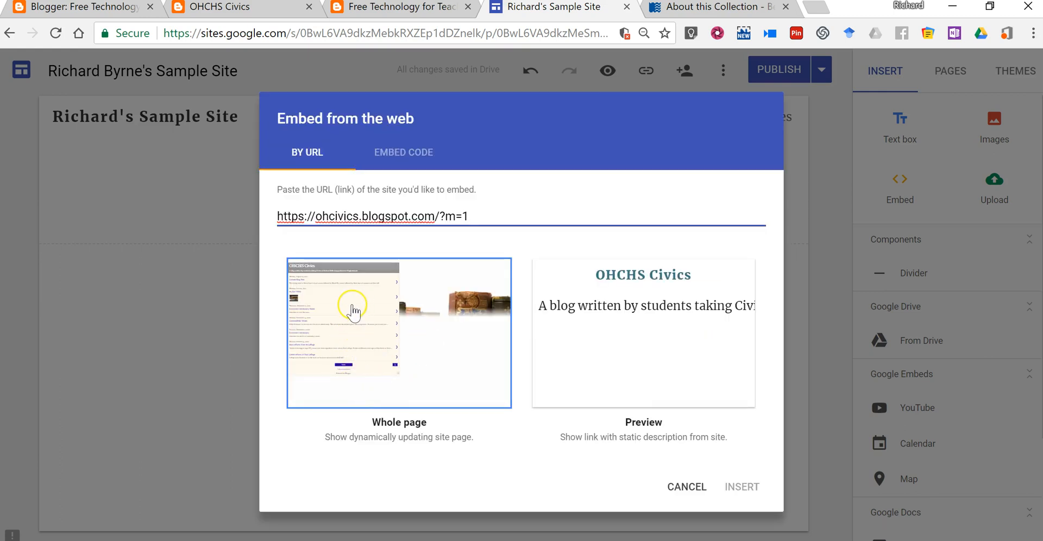
mouse_move(343, 336)
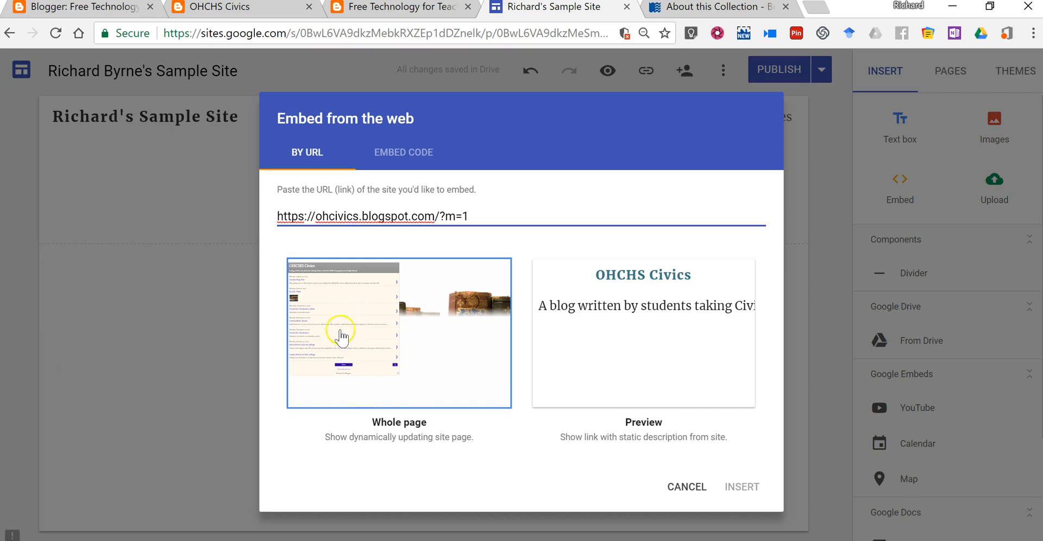
mouse_move(370, 320)
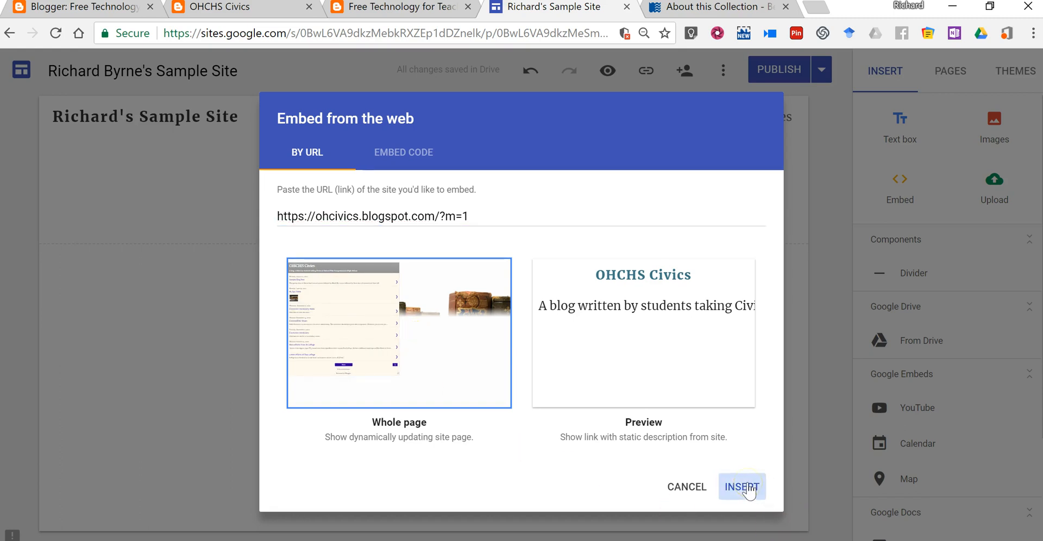
- Insert the mobile OHCHS Civics blog as a whole-page frame and scroll to view it
click(741, 487)
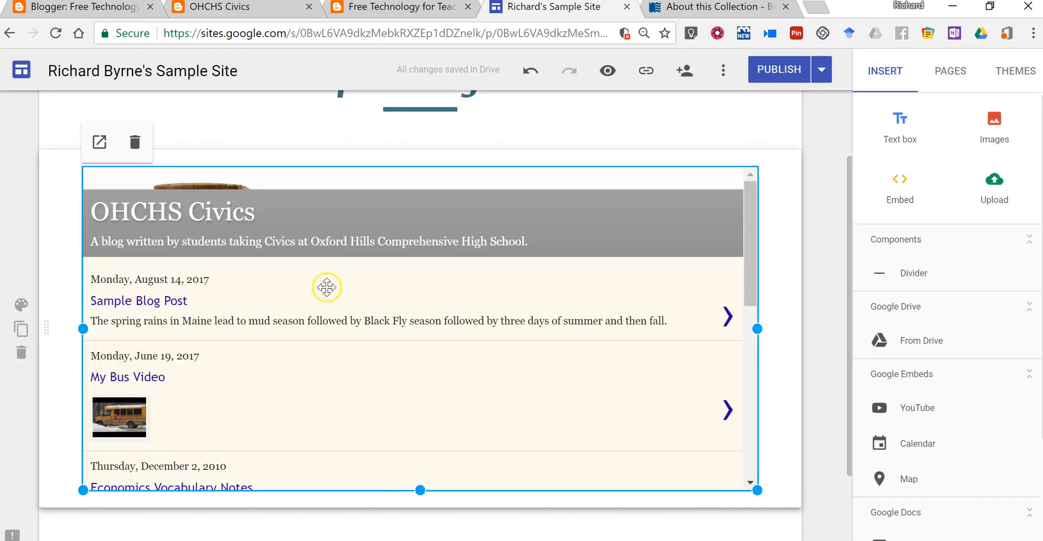
scroll(down, 3)
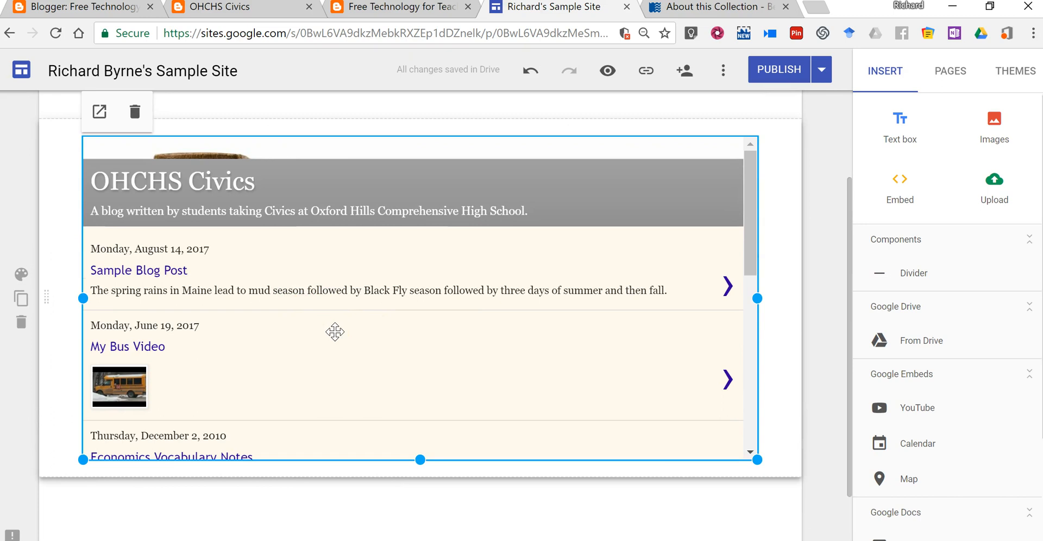
mouse_move(475, 280)
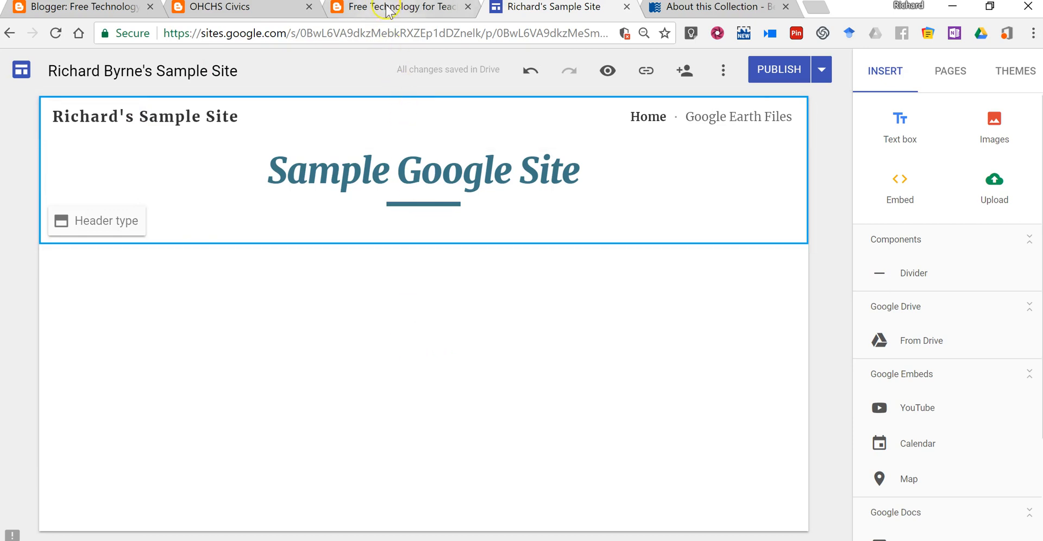
- Copy the RSS feed link address from the Free Technology for Teachers blog
click(396, 7)
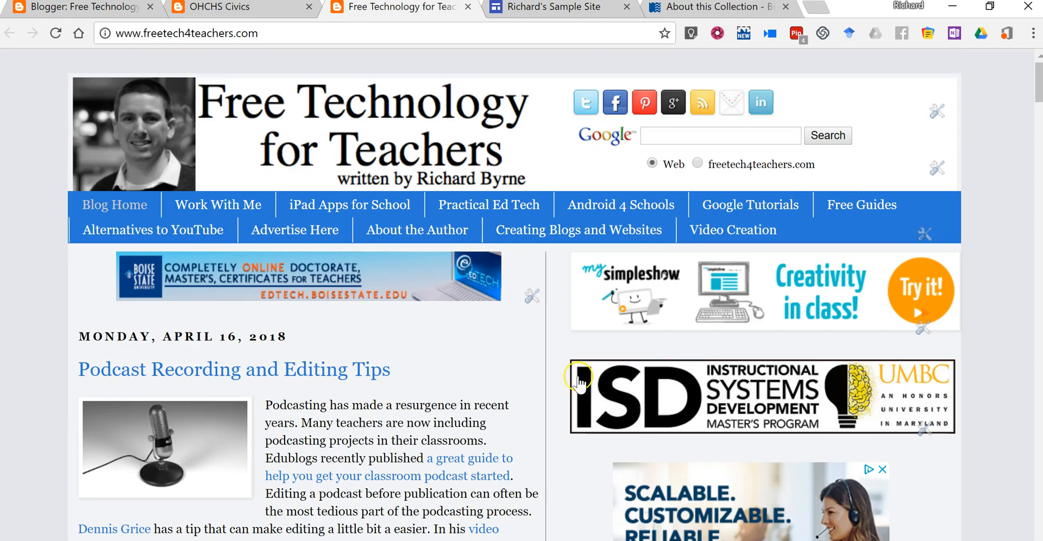
mouse_move(702, 102)
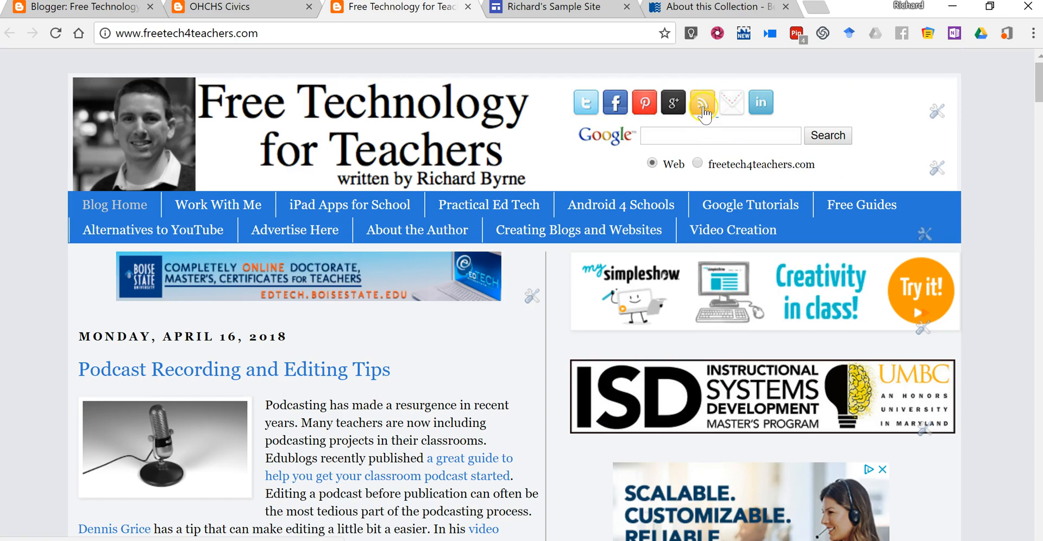
right_click(702, 101)
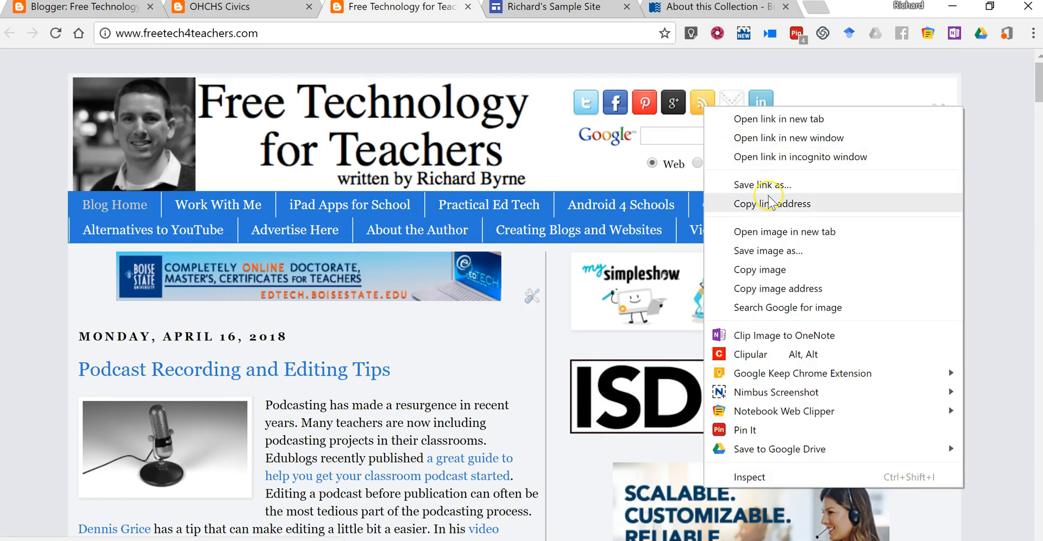
click(559, 7)
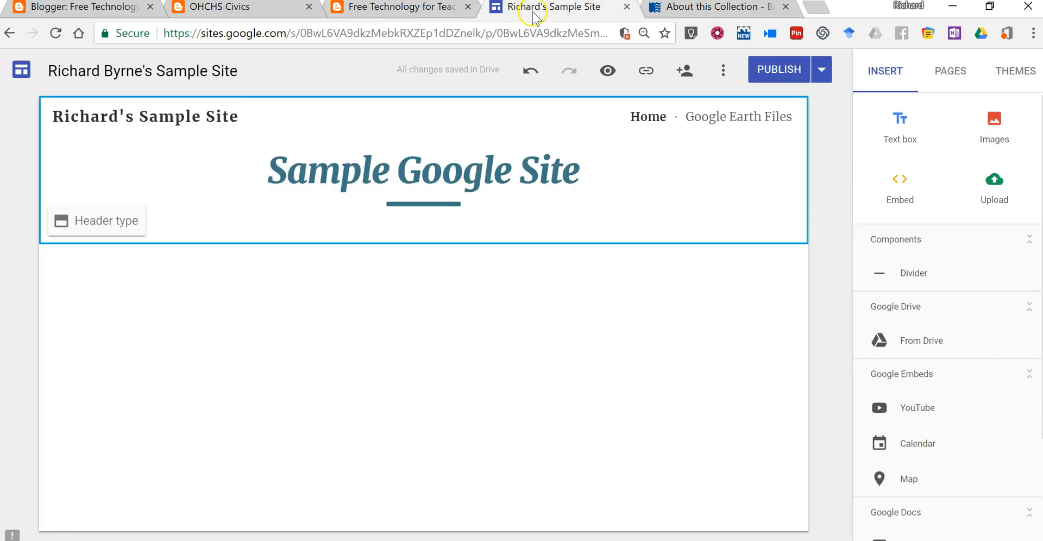
click(899, 189)
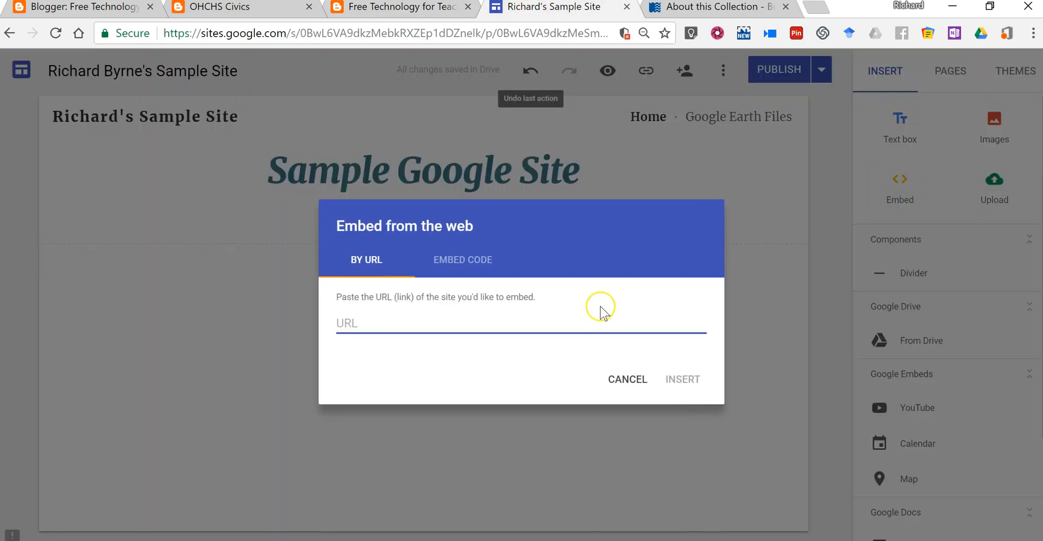
text(http://feeds.feedblitz.com/freetech4teachers&x=1)
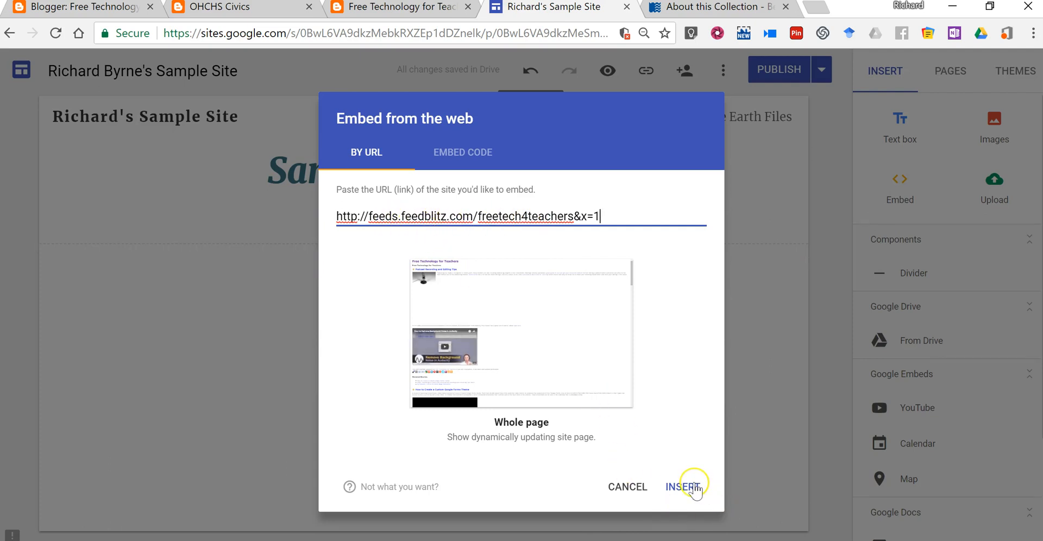
click(679, 487)
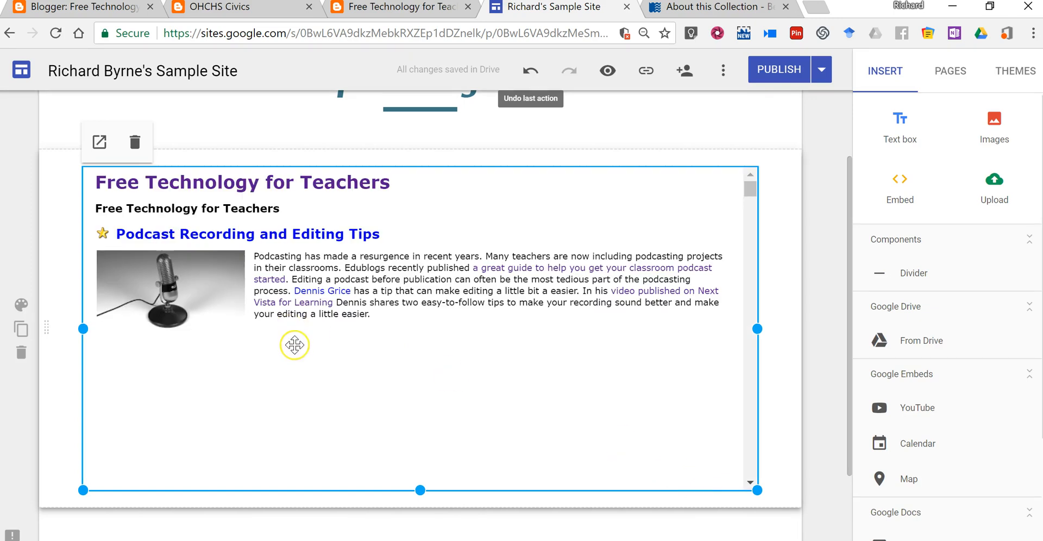
mouse_move(327, 310)
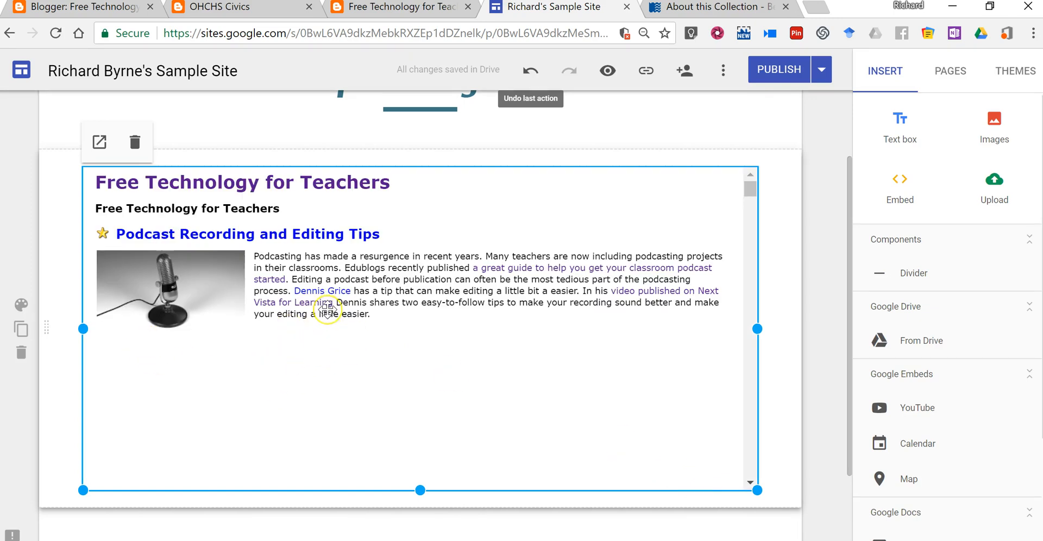